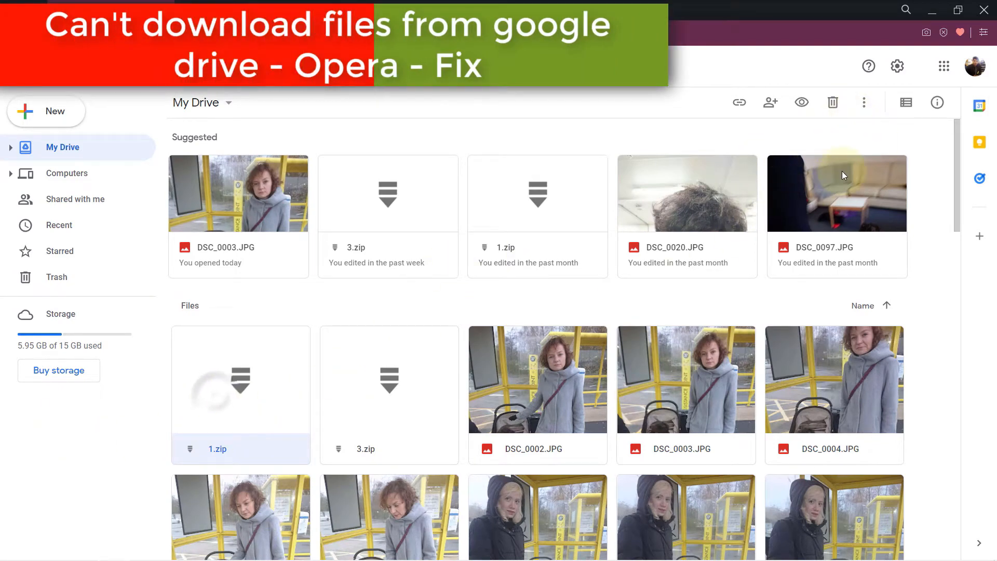
Download 1.zip from its More actions menu, accepting the virus-scan warning with Download anyway.
{"action": "left_click", "coordinate": [864, 101]}
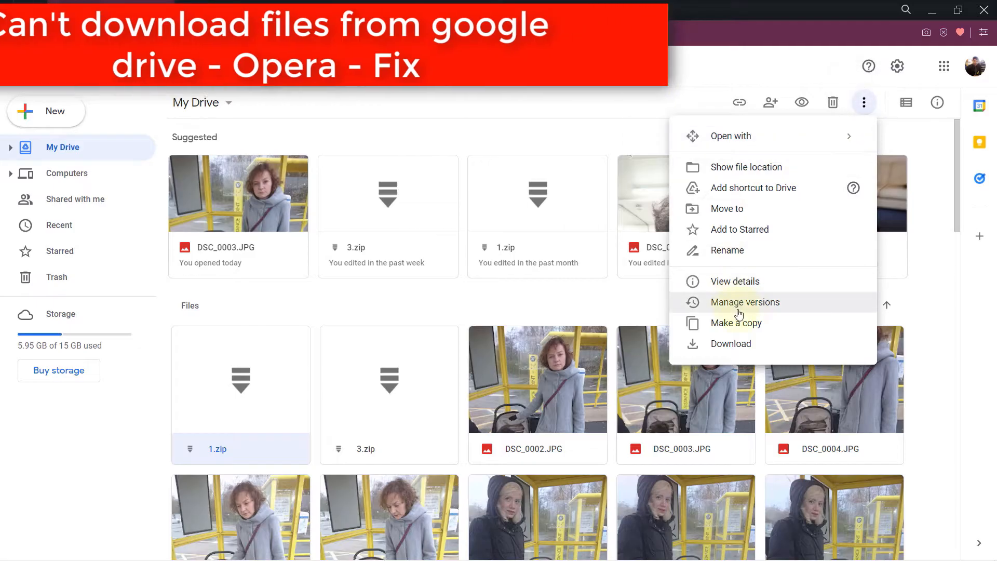
{"action": "left_click", "coordinate": [730, 343]}
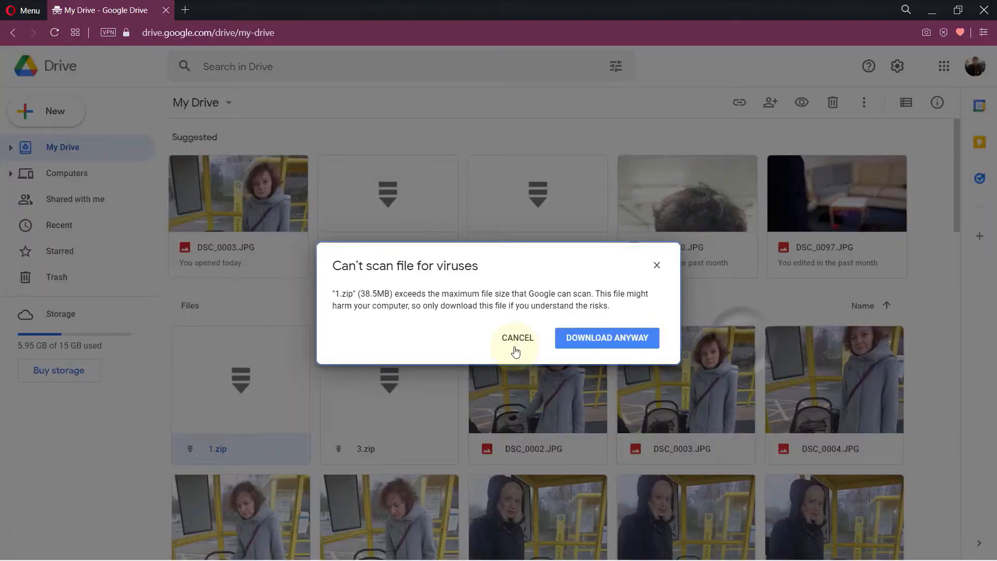
{"action": "left_click", "coordinate": [518, 337]}
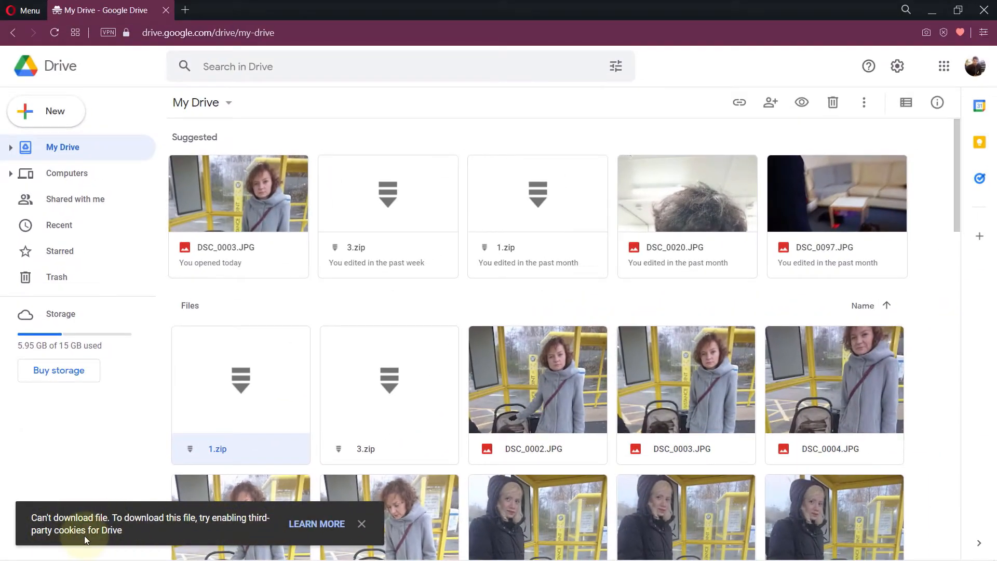
{"action": "mouse_move", "coordinate": [254, 533]}
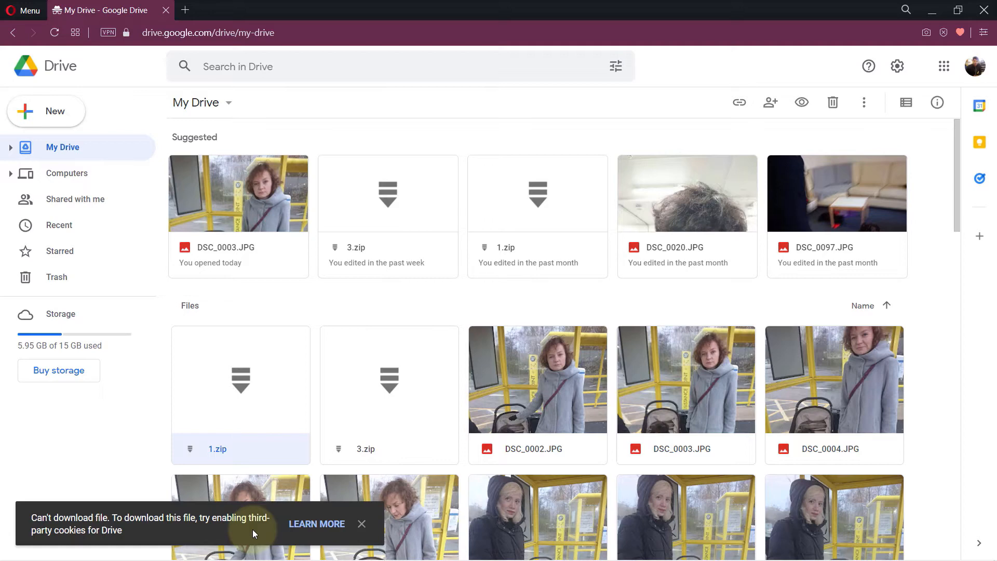
Follow Learn more to the help article, then reach Opera's full browser settings via Easy setup.
{"action": "left_click", "coordinate": [317, 524]}
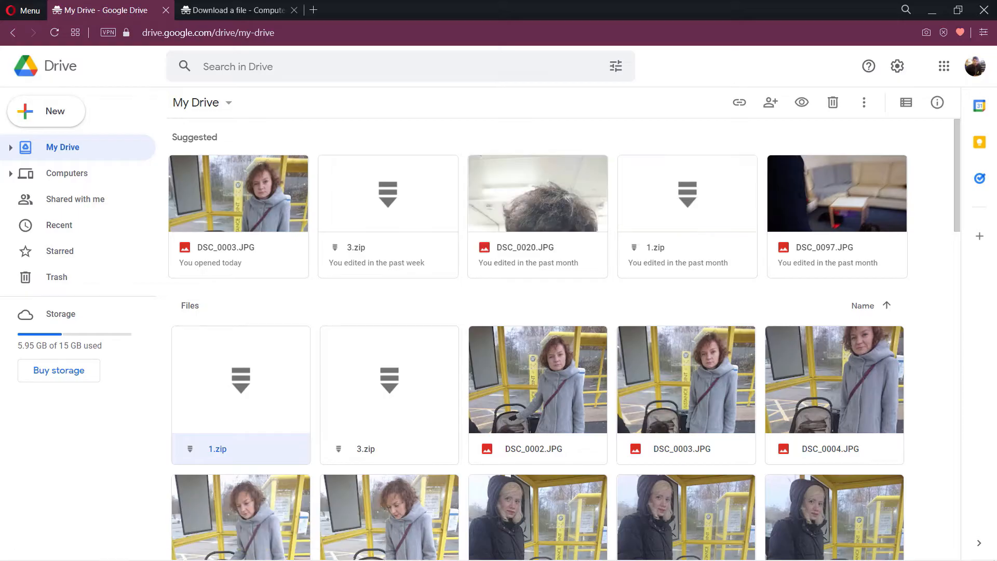
{"action": "left_click", "coordinate": [985, 32]}
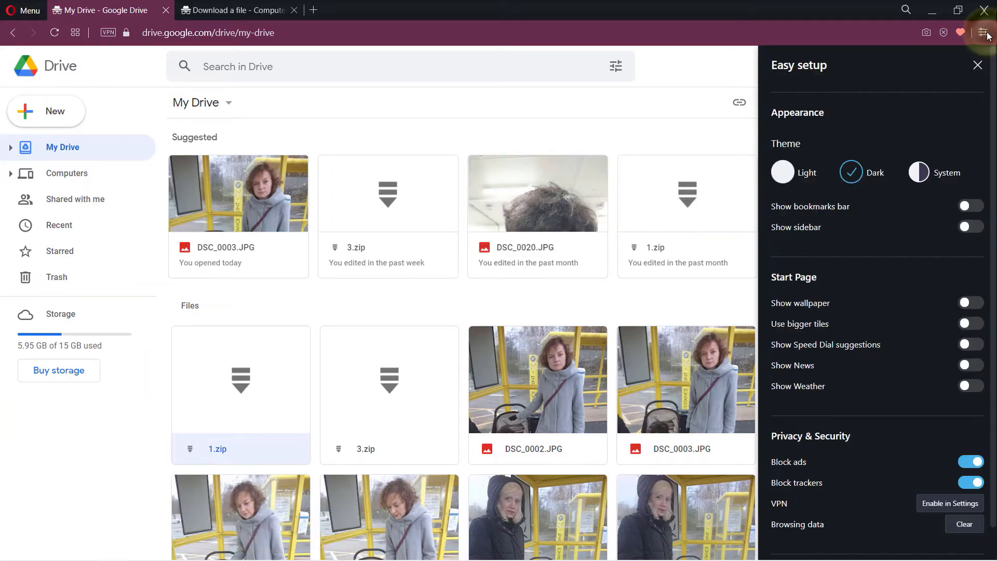
{"action": "scroll", "scroll_direction": "down", "scroll_amount": 3}
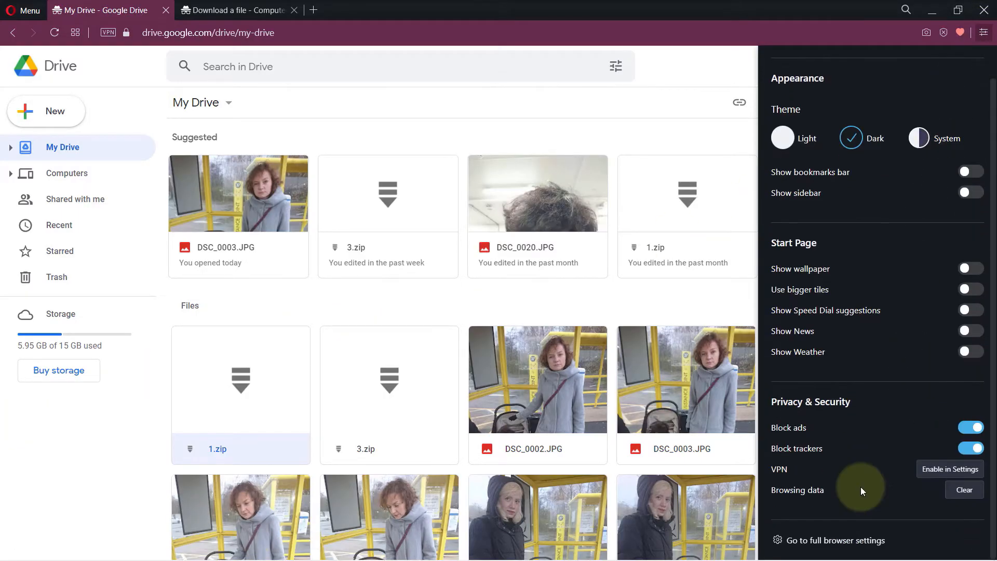
{"action": "mouse_move", "coordinate": [843, 513]}
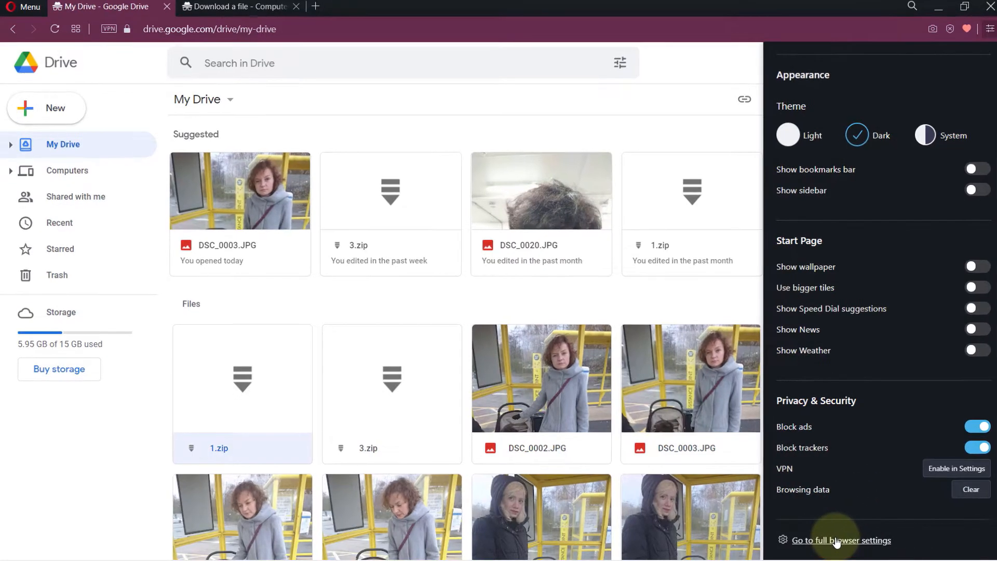
{"action": "left_click", "coordinate": [840, 540]}
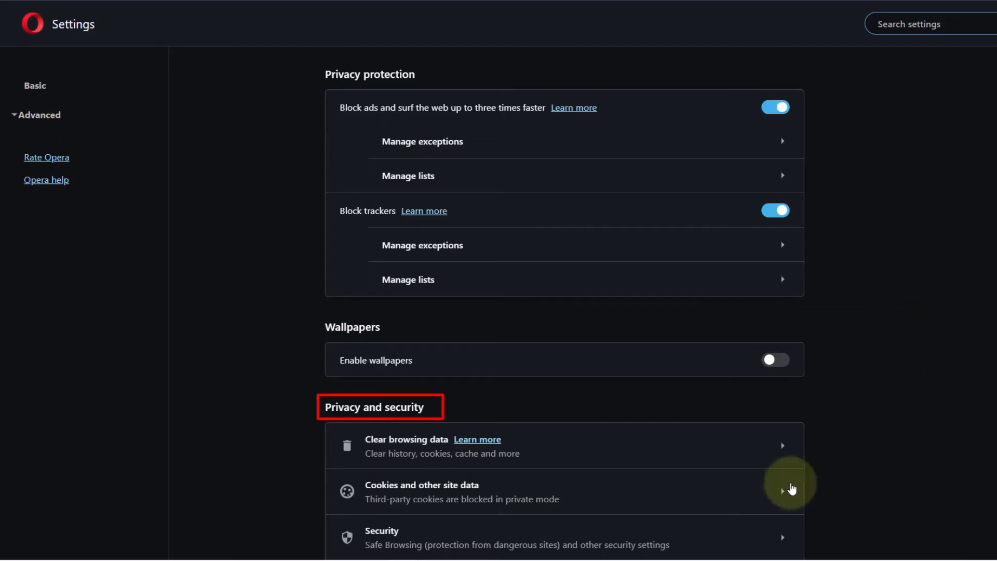
Go to Privacy and security > Cookies and other site data.
{"action": "scroll", "scroll_direction": "down", "scroll_amount": 3}
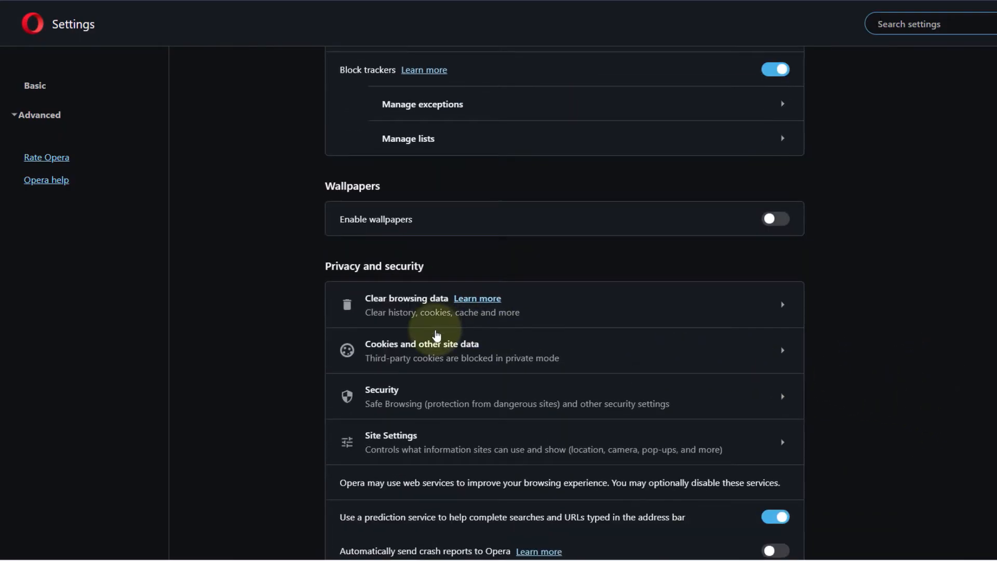
{"action": "left_click", "coordinate": [422, 350]}
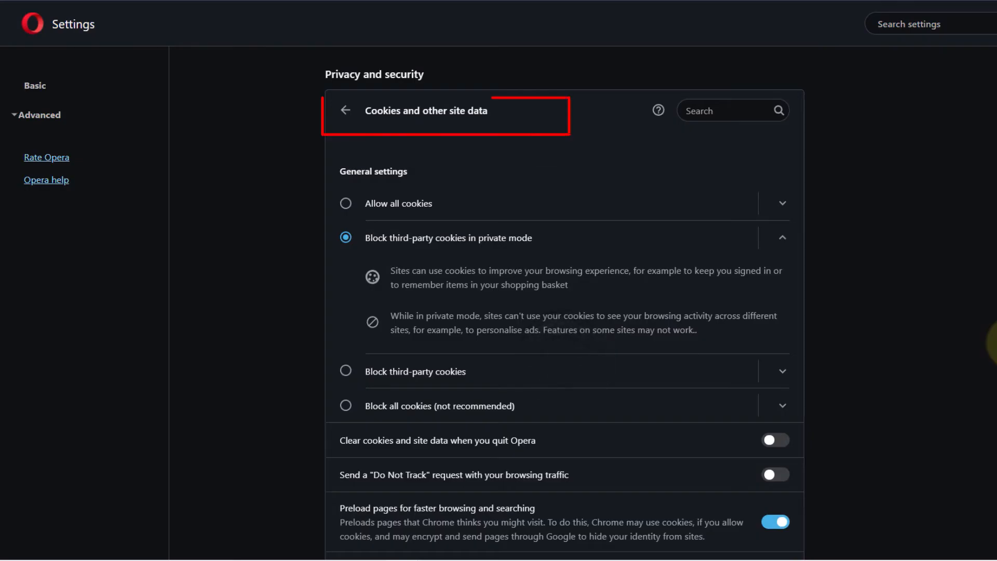
{"action": "mouse_move", "coordinate": [423, 375]}
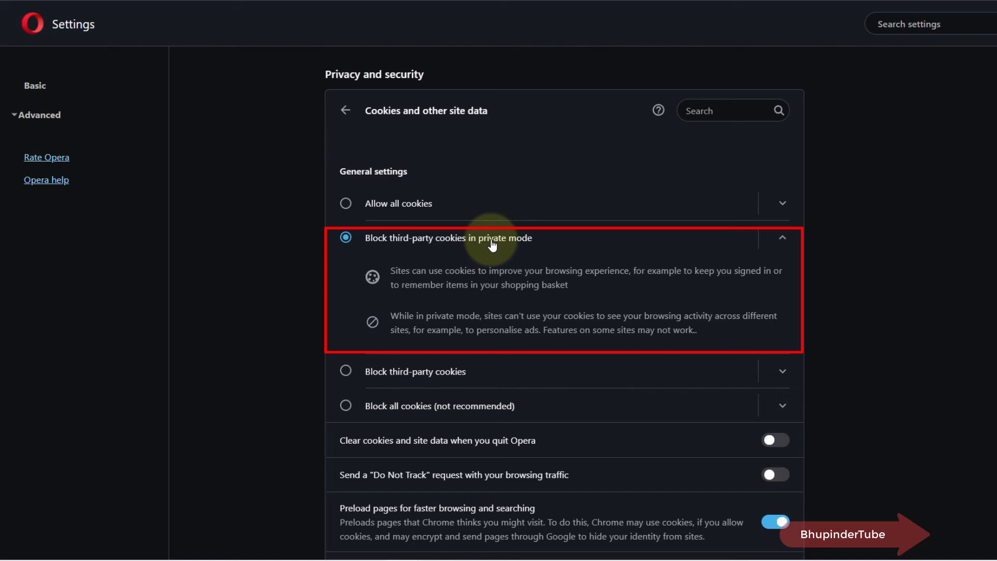
{"action": "mouse_move", "coordinate": [398, 205]}
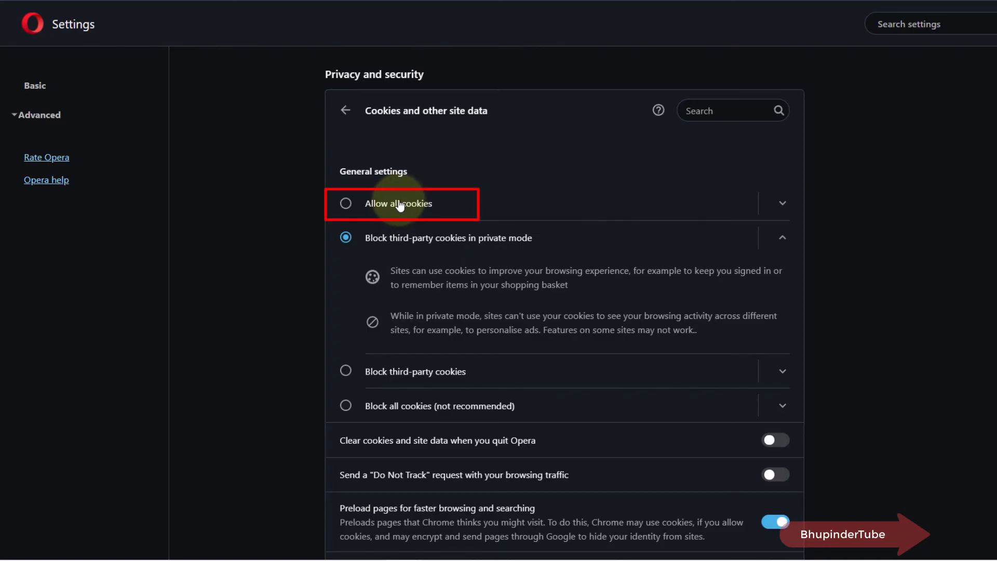
Select Allow all cookies under General settings.
{"action": "left_click", "coordinate": [345, 203]}
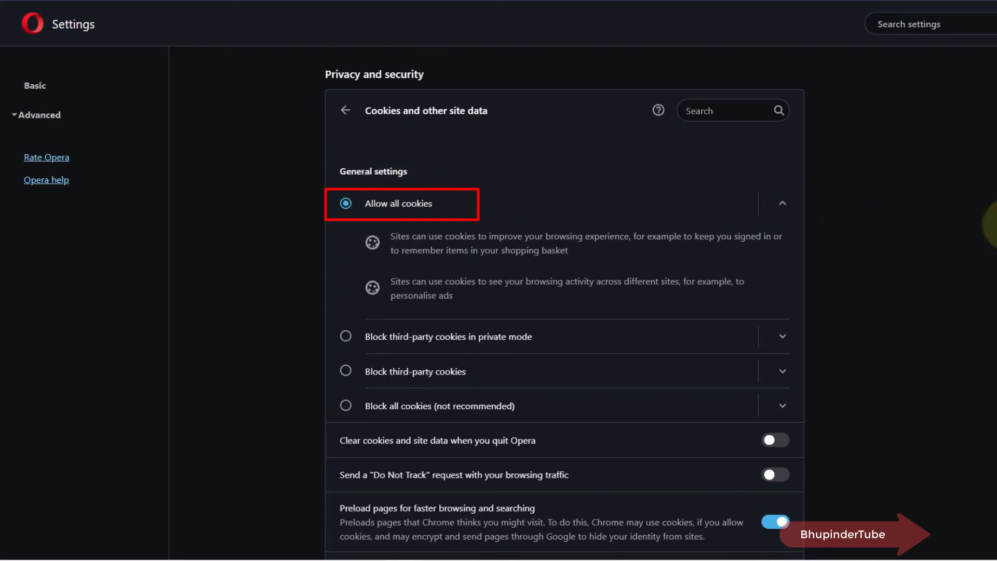
{"action": "mouse_move", "coordinate": [850, 305]}
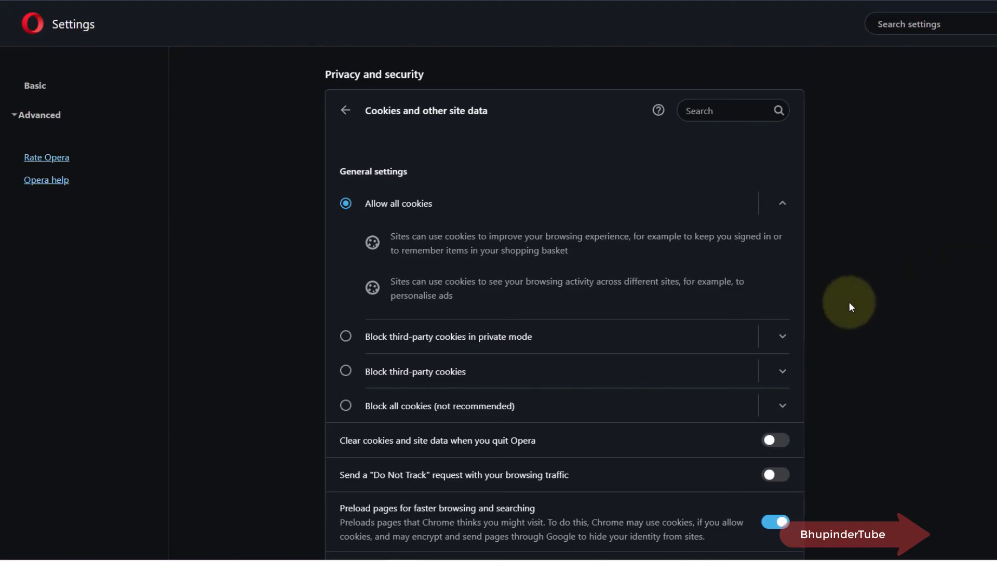
{"action": "mouse_move", "coordinate": [928, 279]}
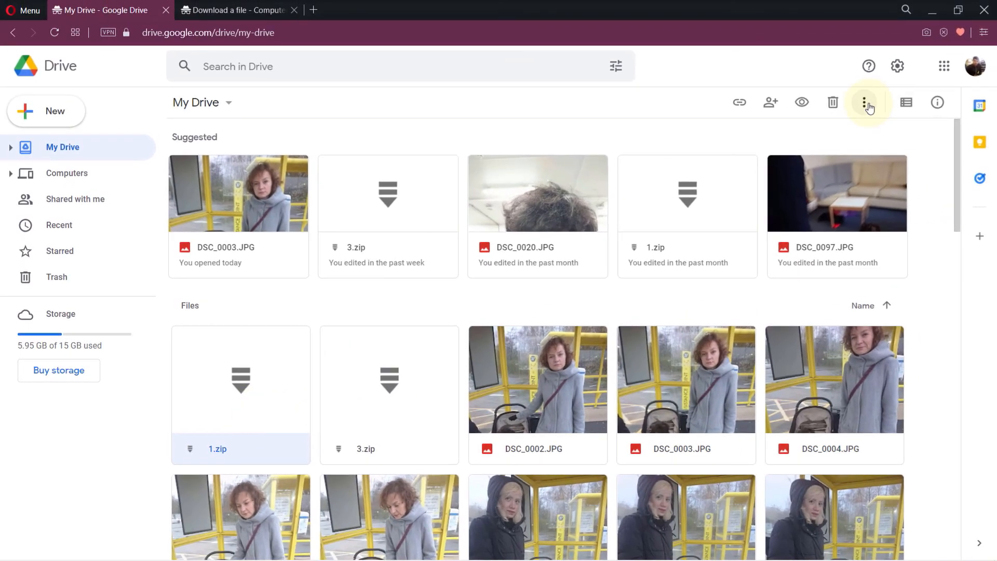
Download 1.zip again from its More actions menu now that cookies are allowed.
{"action": "left_click", "coordinate": [863, 102]}
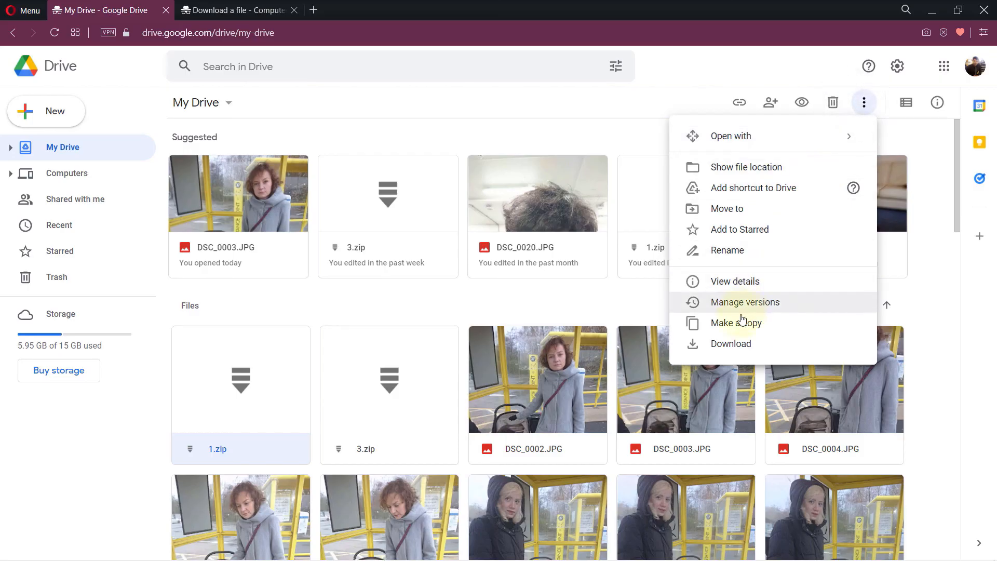
{"action": "left_click", "coordinate": [601, 336]}
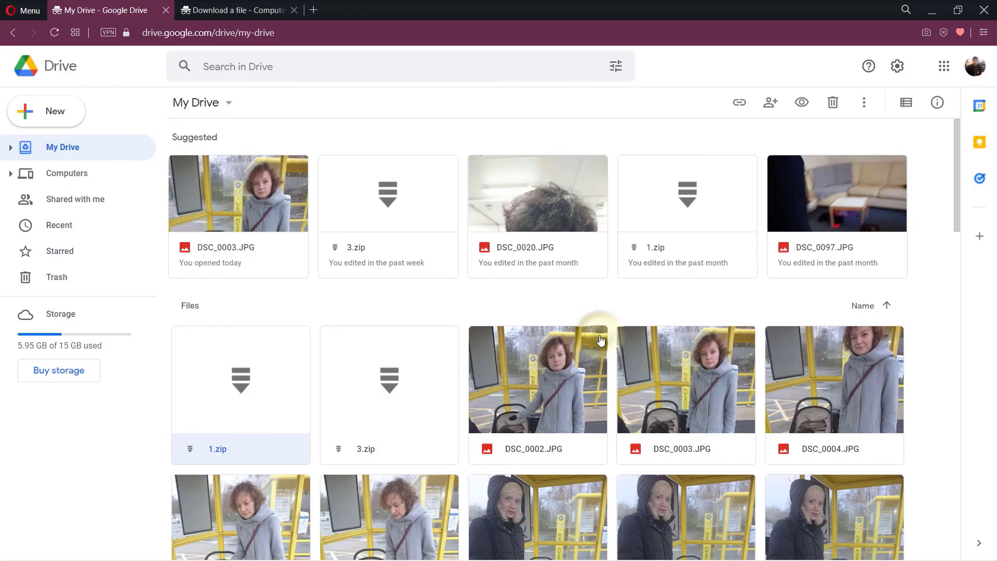